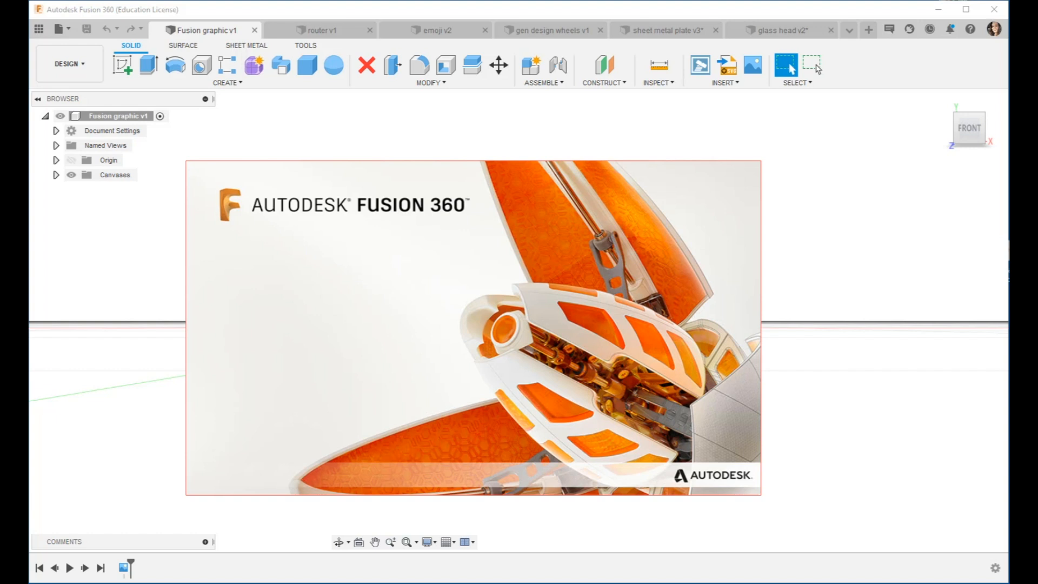
mouse_move(868, 48)
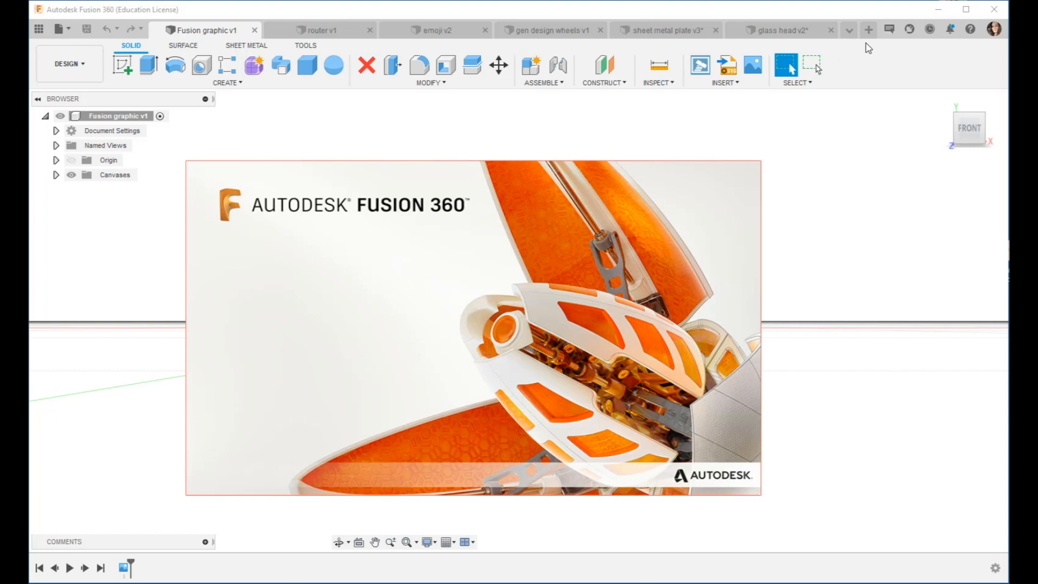
Bring up the router v1 CAM design with the CNC router photo.
click(322, 31)
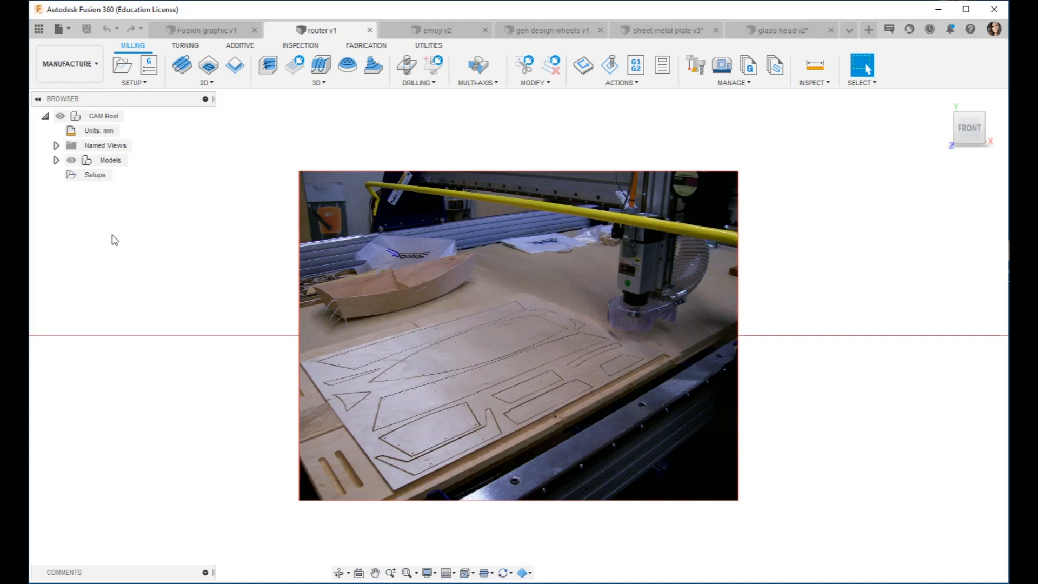
Bring up the emoji v2 design with the thinking-face emoji and its carved relief.
click(436, 30)
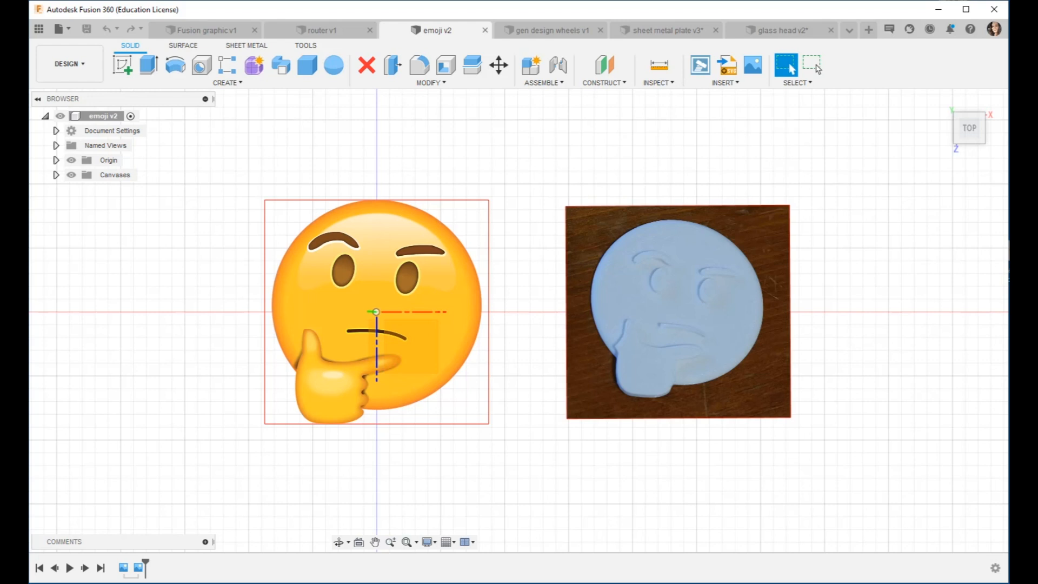
mouse_move(864, 80)
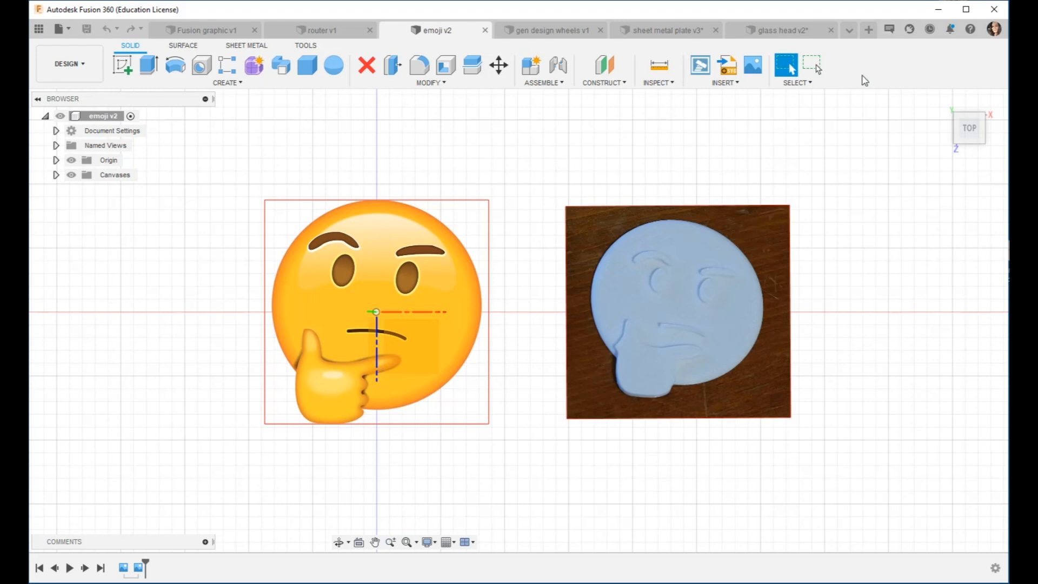
Bring up the gen design wheels v1 design with the two generative wheels.
click(550, 31)
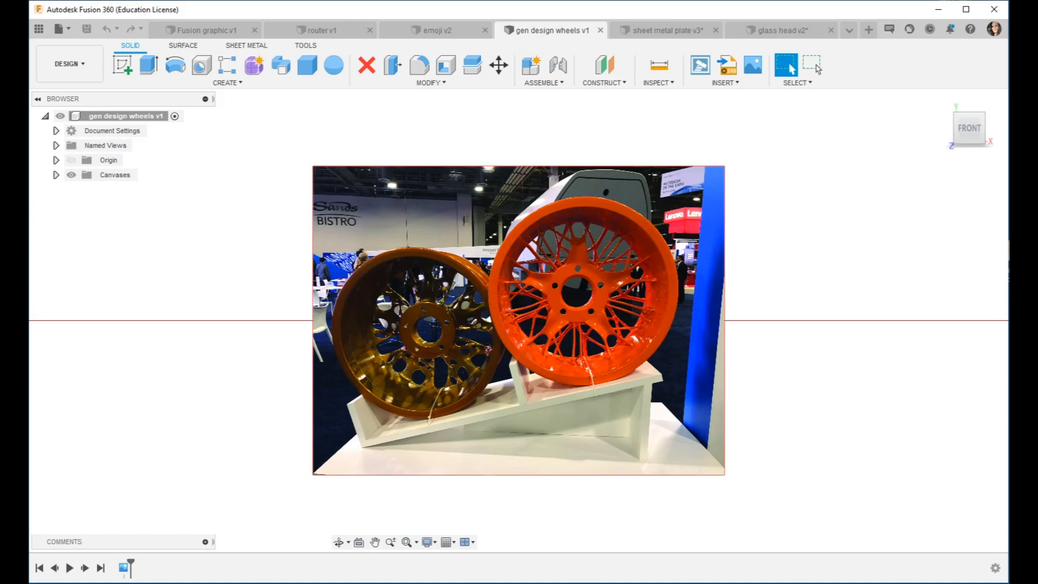
Bring up the sheet metal plate v3 design with the bent steel bracket.
click(665, 30)
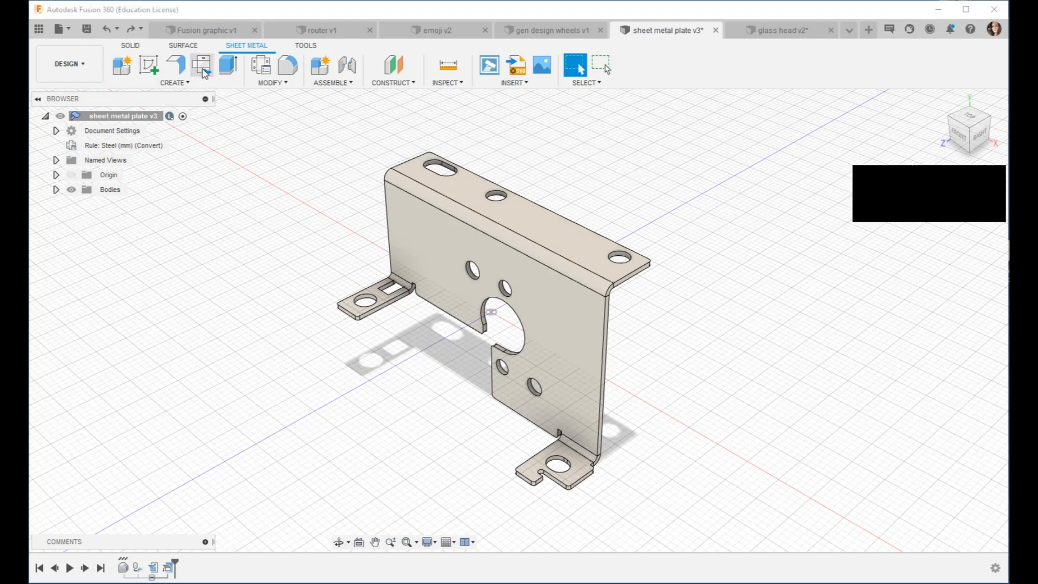
Create the bracket's flat pattern from its large face, then show the glass head v2 mesh.
click(201, 63)
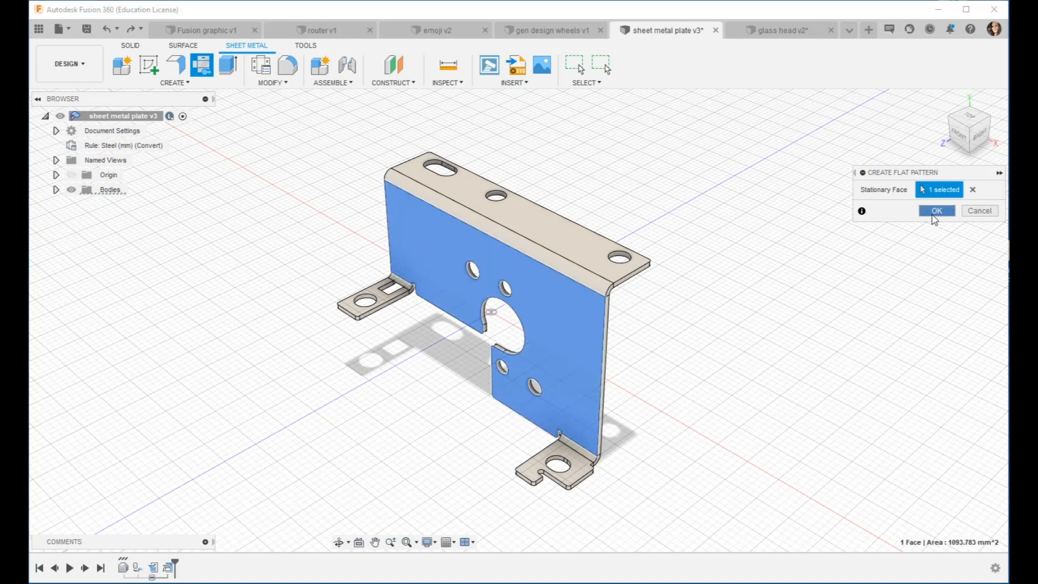
click(935, 211)
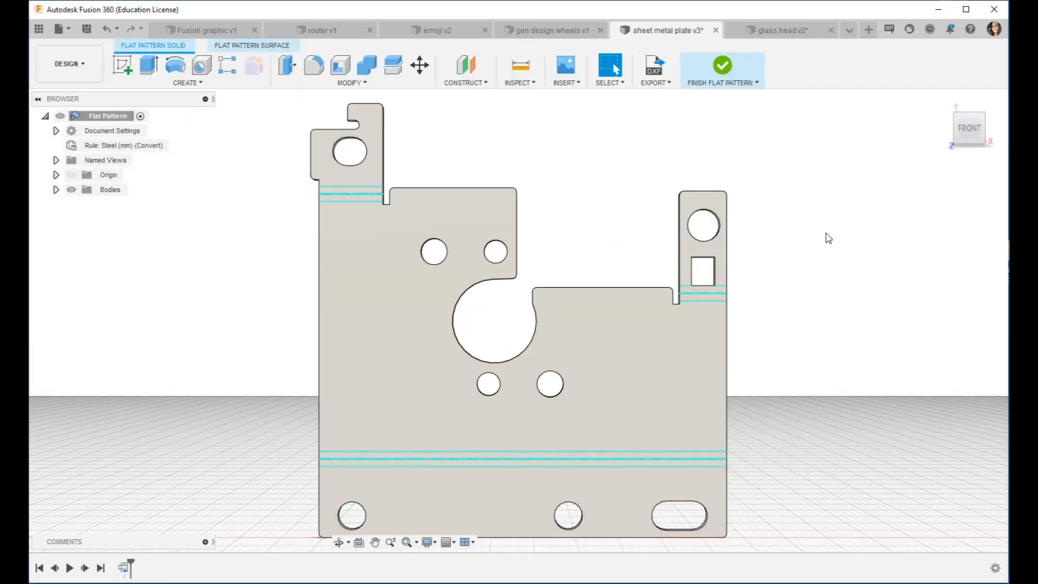
click(779, 31)
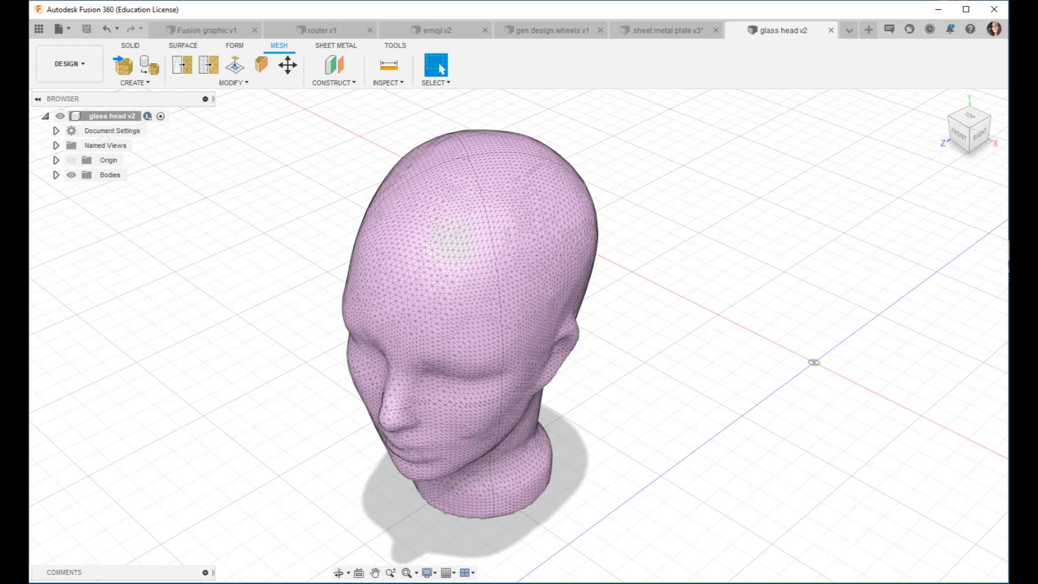
Reduce the glass head mesh body with Adaptive density, then show the vase v3 design.
click(434, 83)
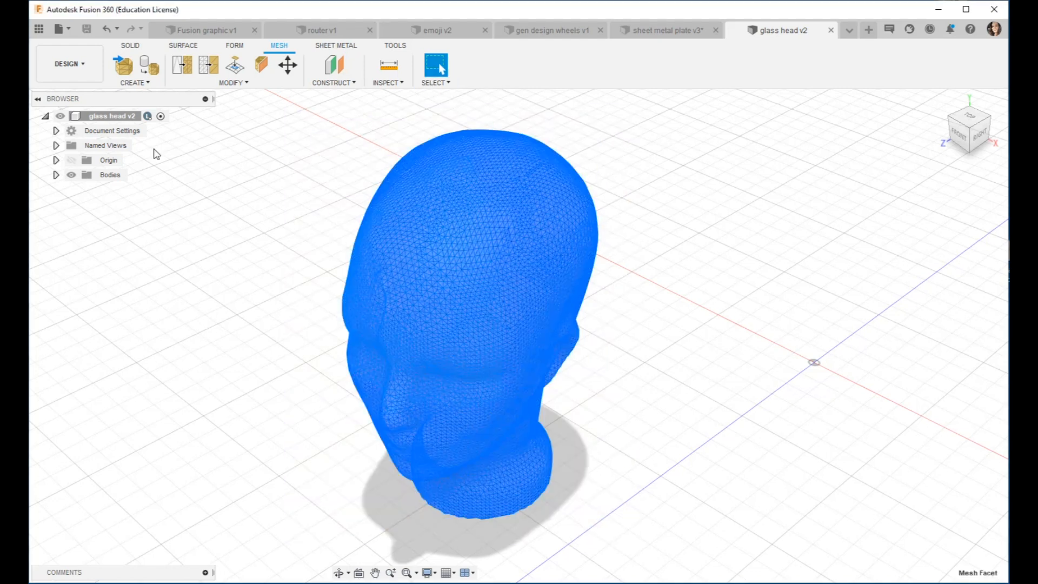
click(207, 64)
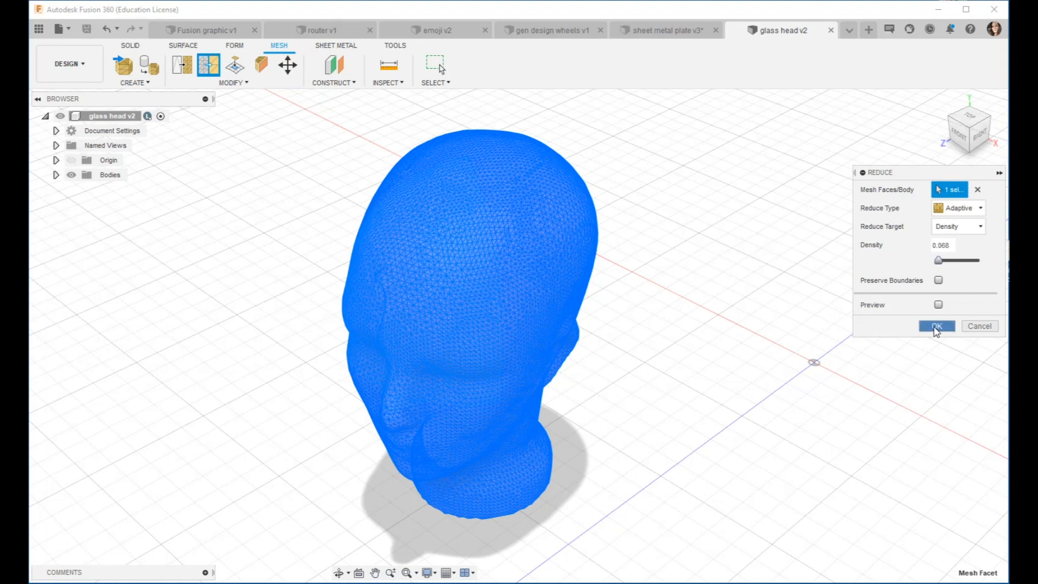
click(665, 31)
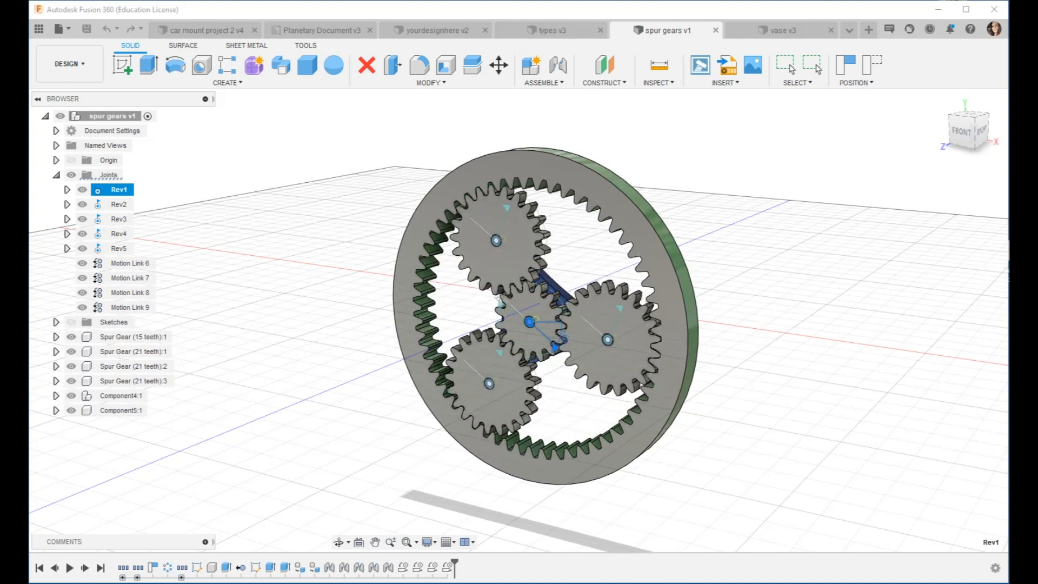
click(780, 30)
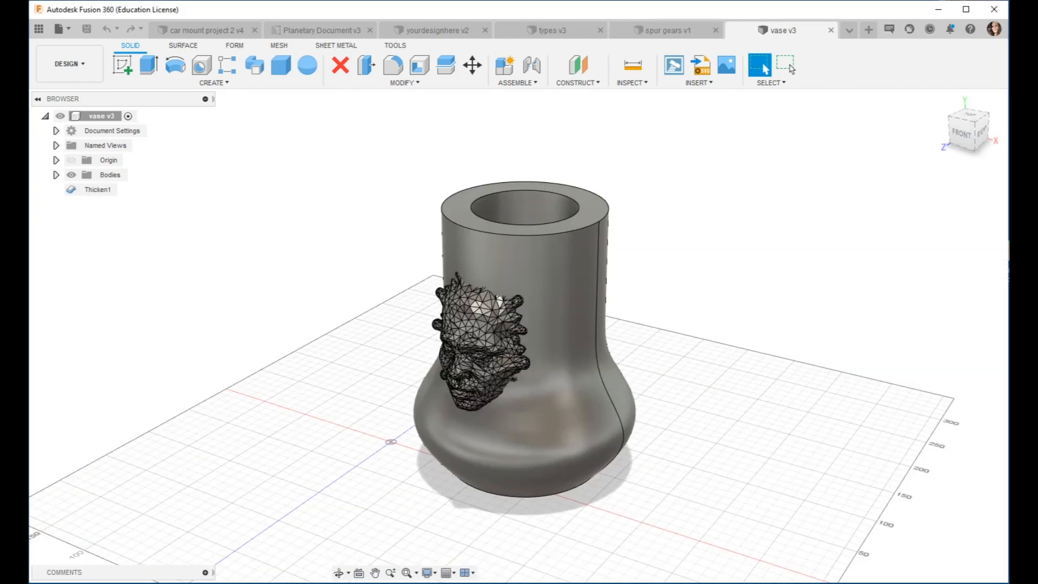
mouse_move(240, 52)
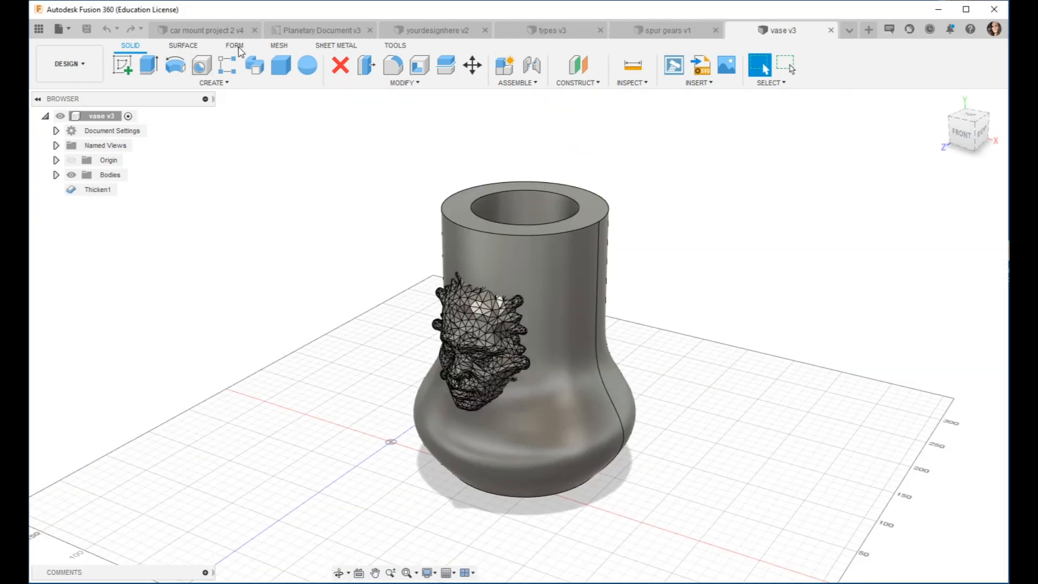
Switch the vase to Form tools, then show the Your Design Here lettered cube.
click(235, 45)
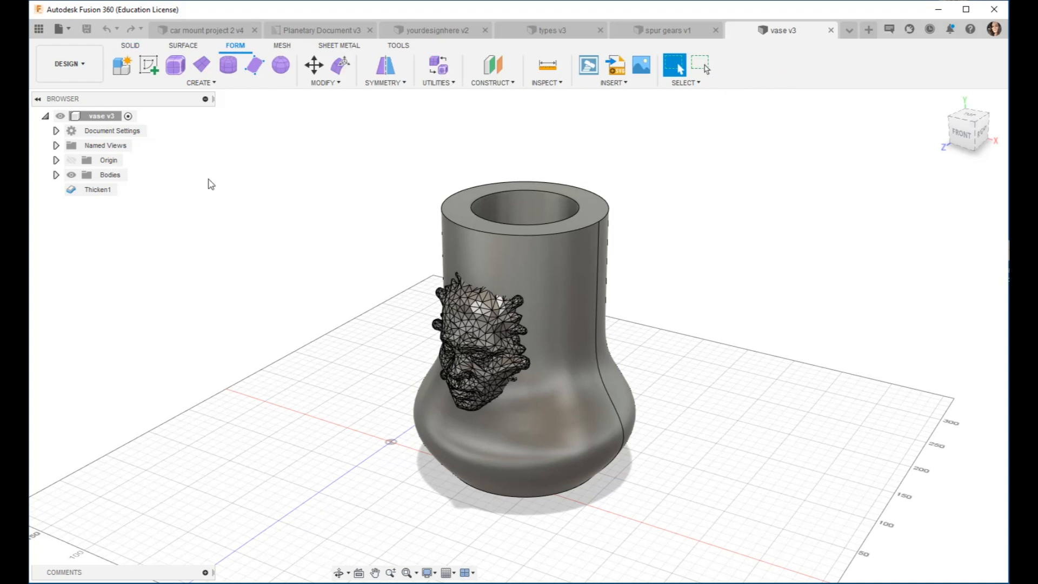
mouse_move(260, 96)
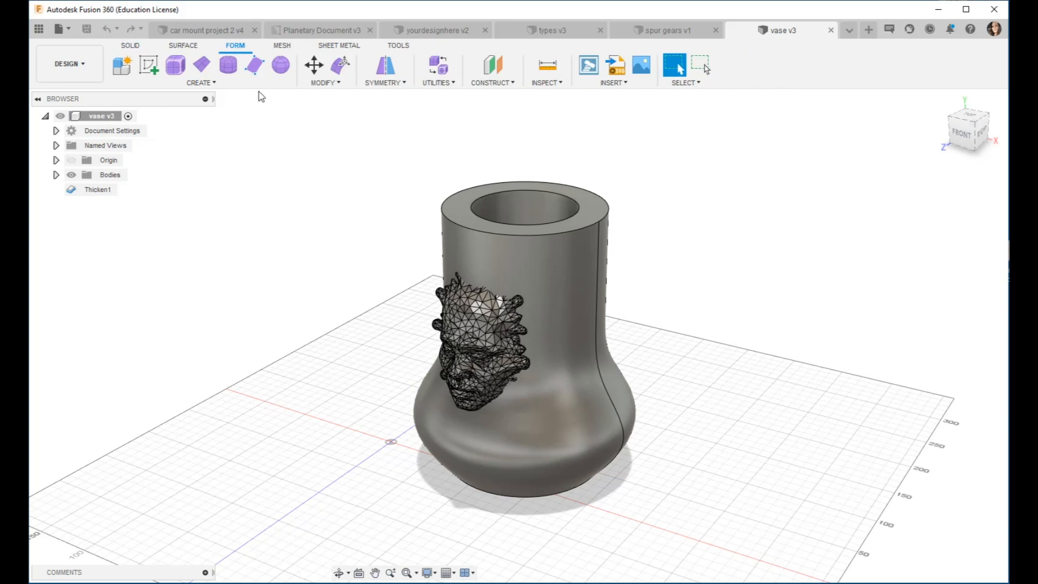
click(433, 30)
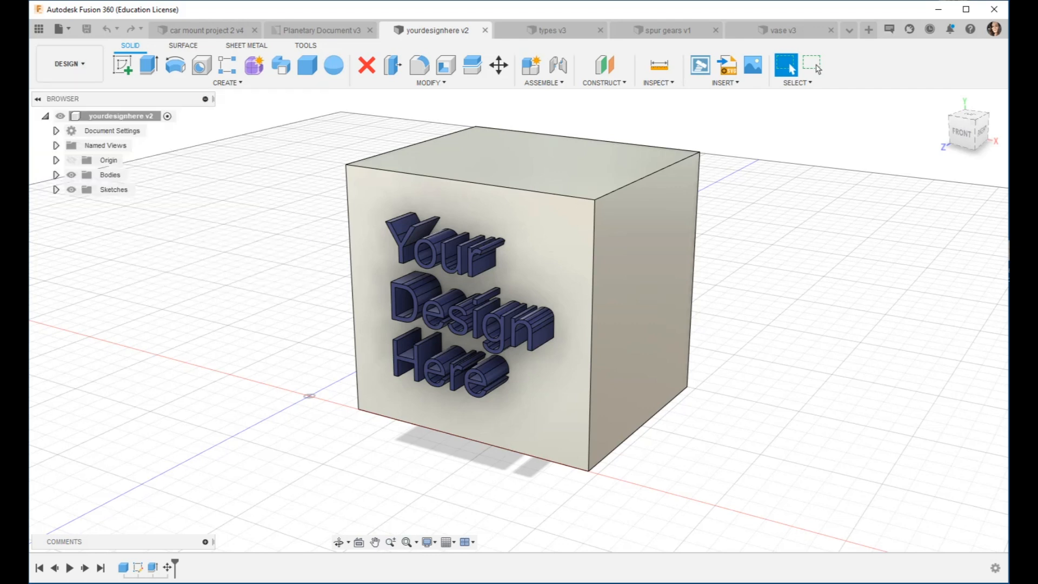
Bring up the types v3 design with solid, hollow, rounded and mesh cubes.
click(549, 30)
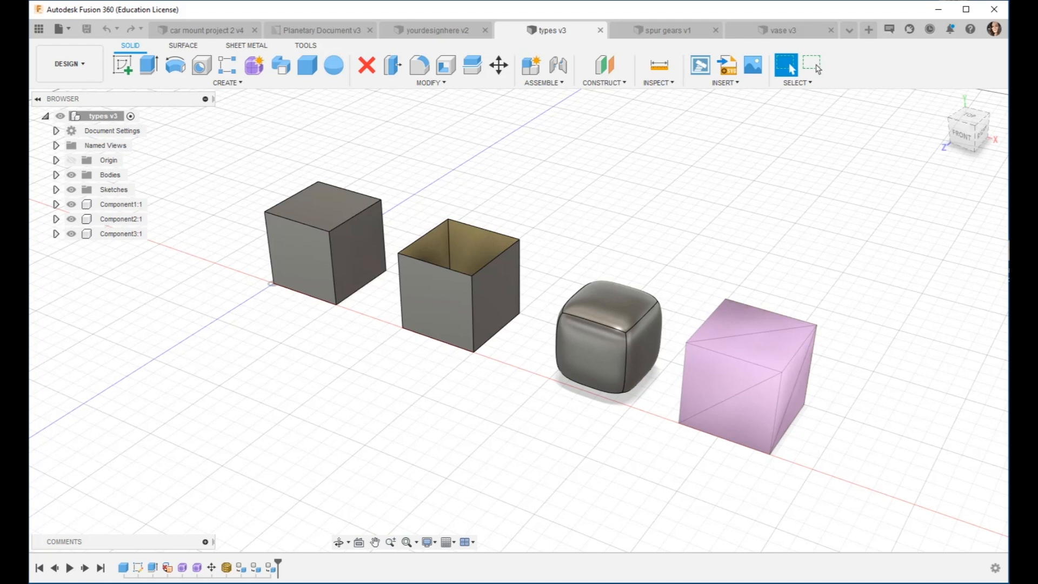
mouse_move(273, 285)
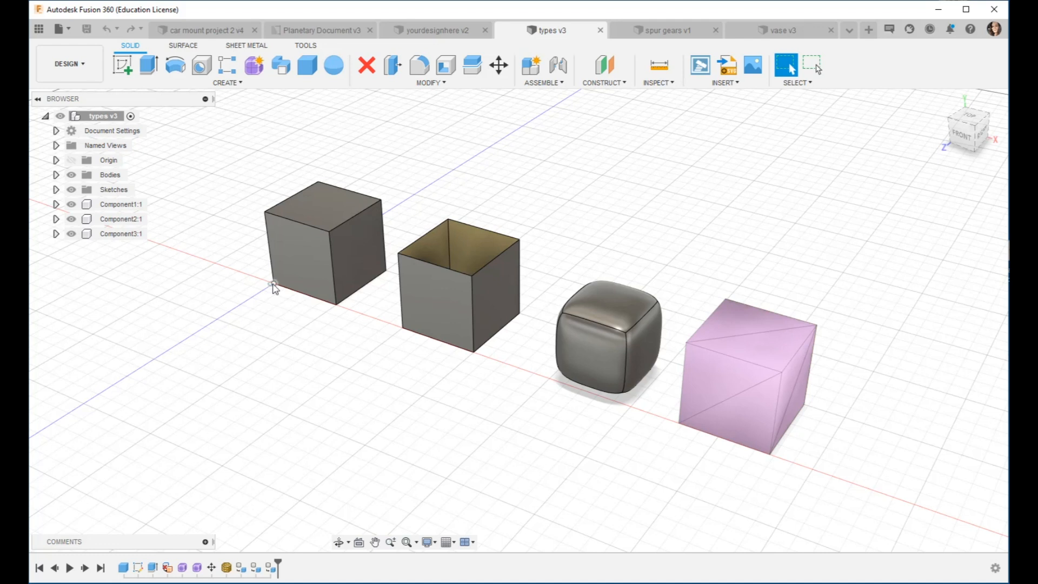
mouse_move(455, 306)
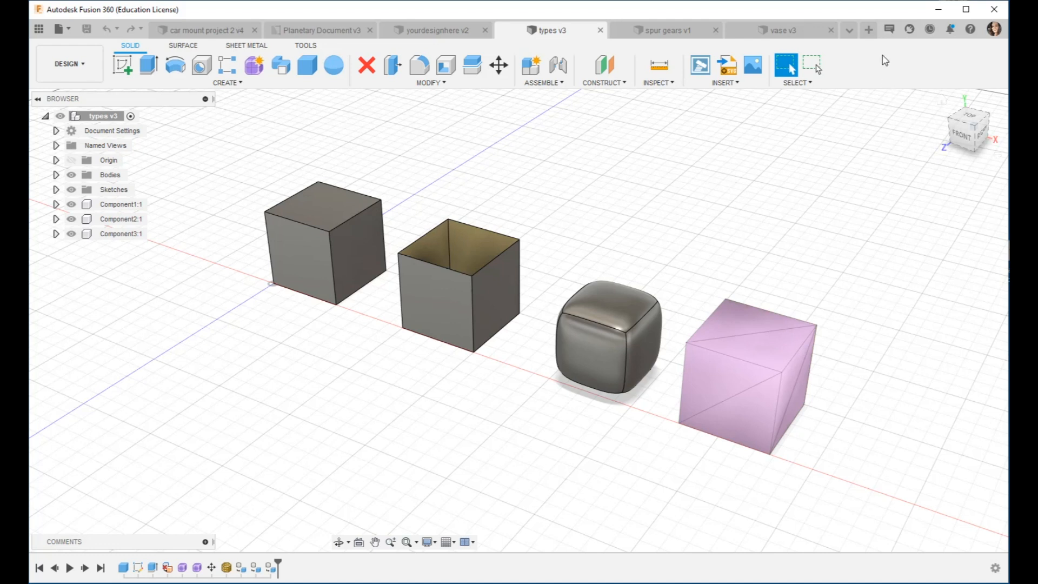
Expand the tab-bar dropdown listing all twelve open designs.
click(849, 30)
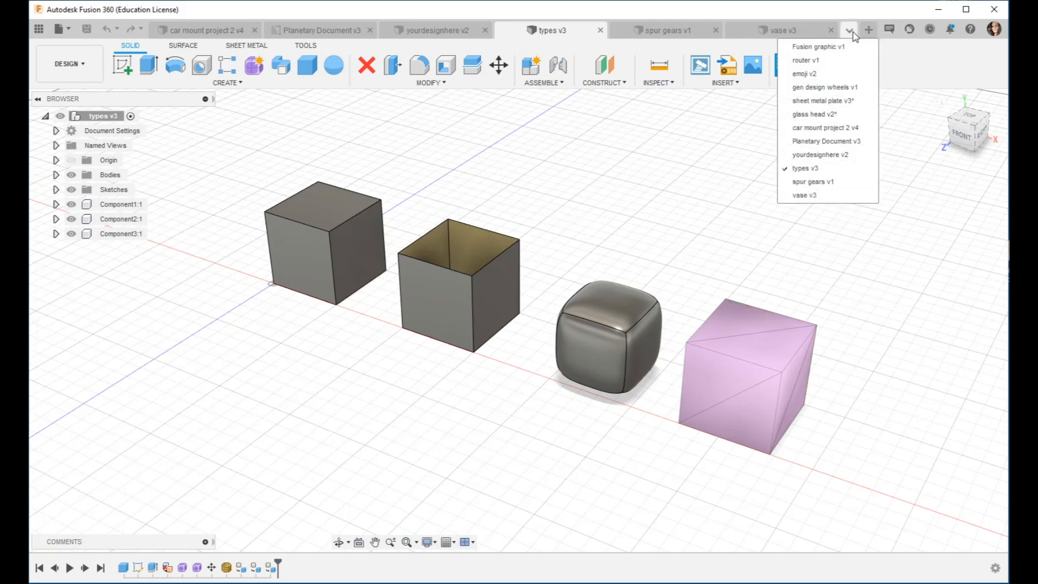